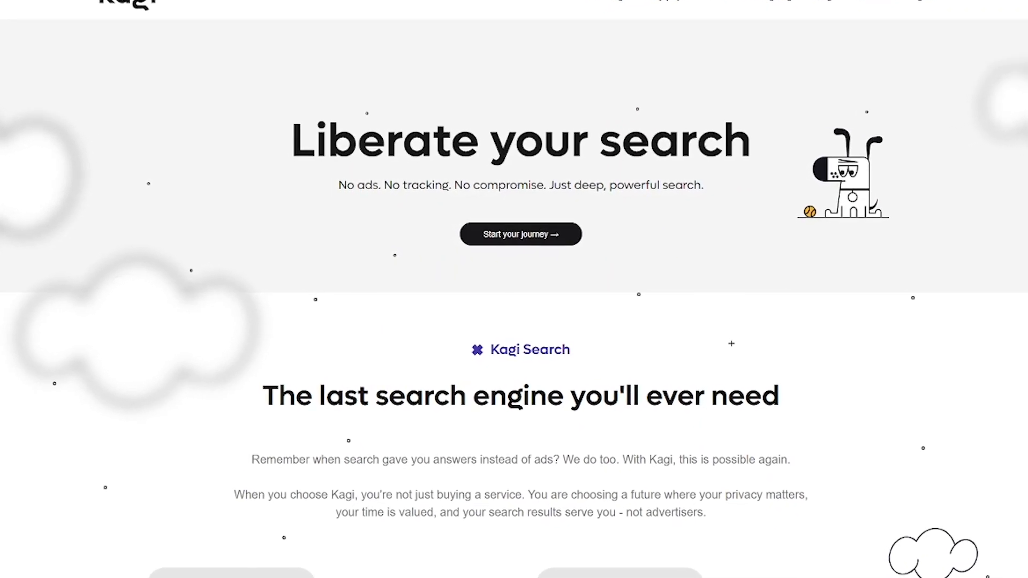
scroll("down", 3)
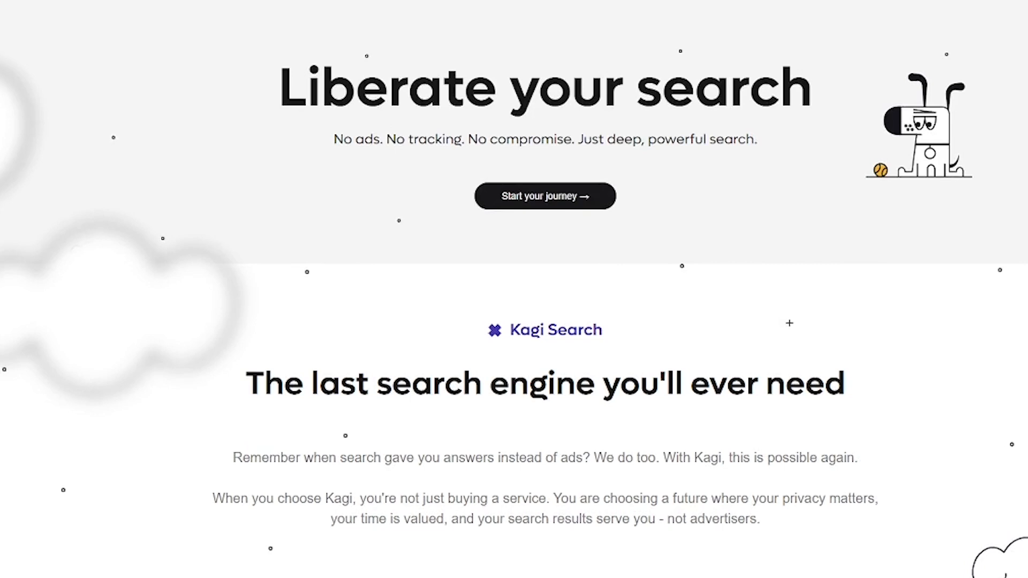
scroll("down", 3)
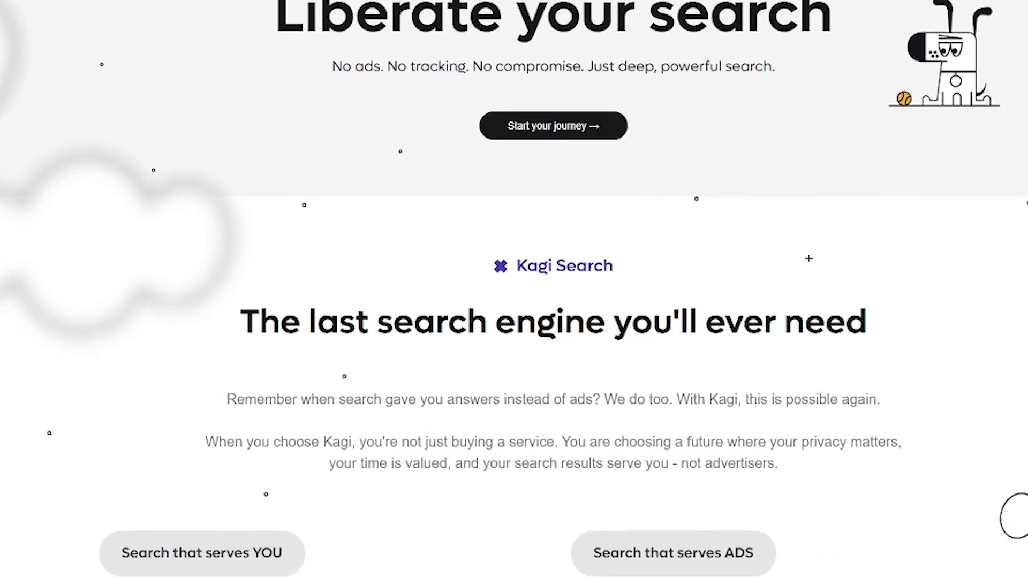
scroll("down", 3)
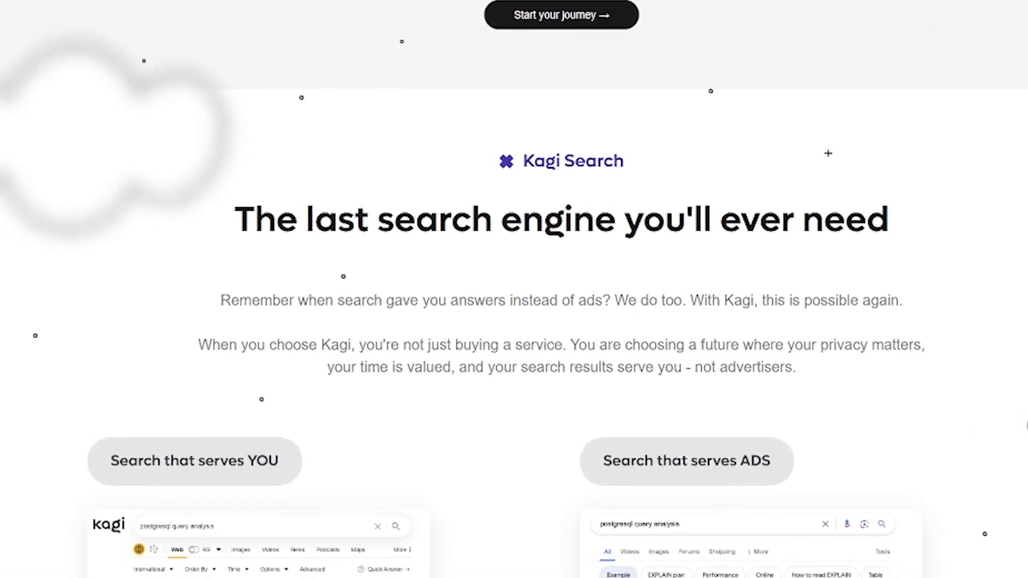
scroll("down", 3)
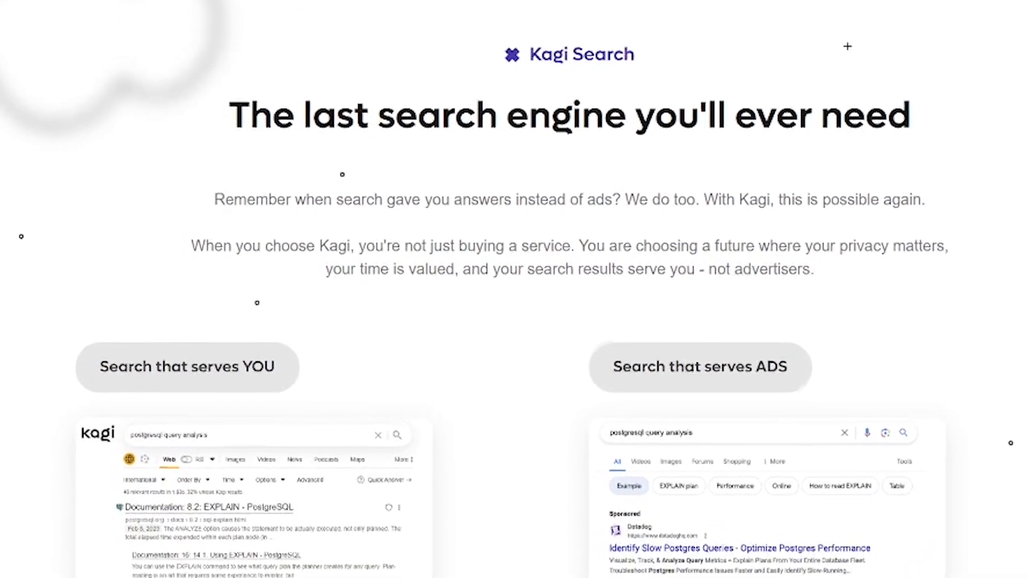
scroll("down", 3)
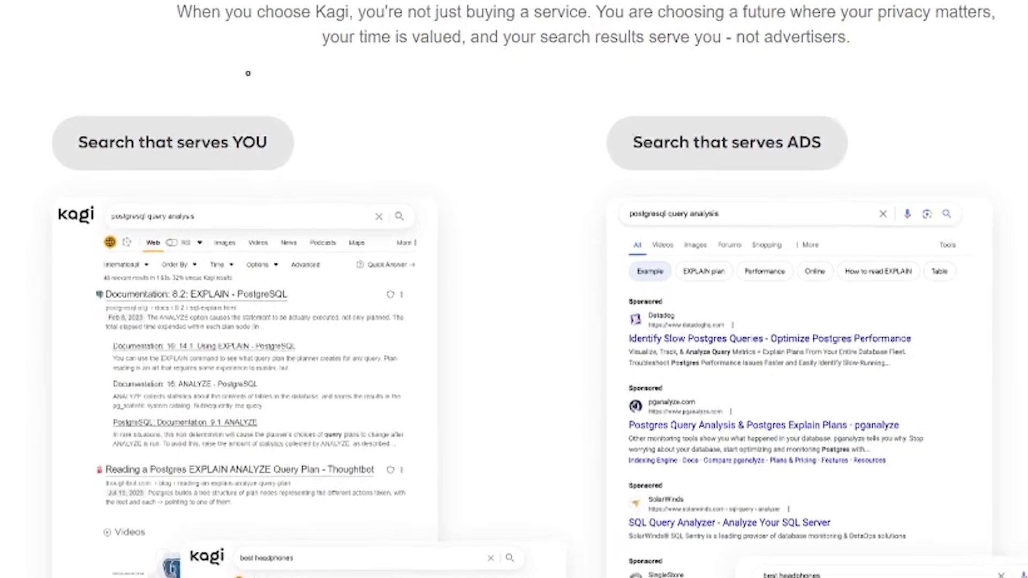
scroll("down", 3)
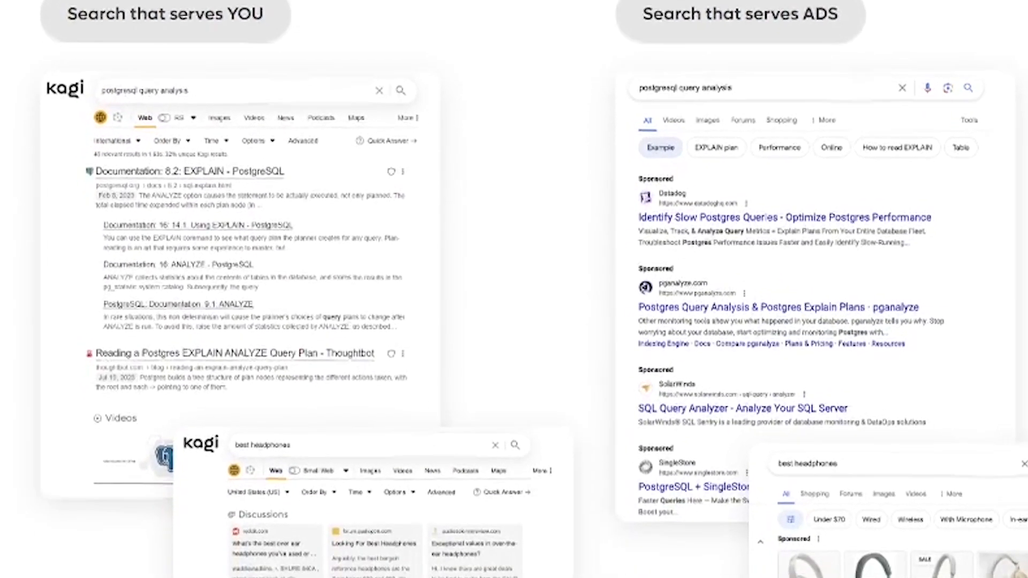
scroll("down", 3)
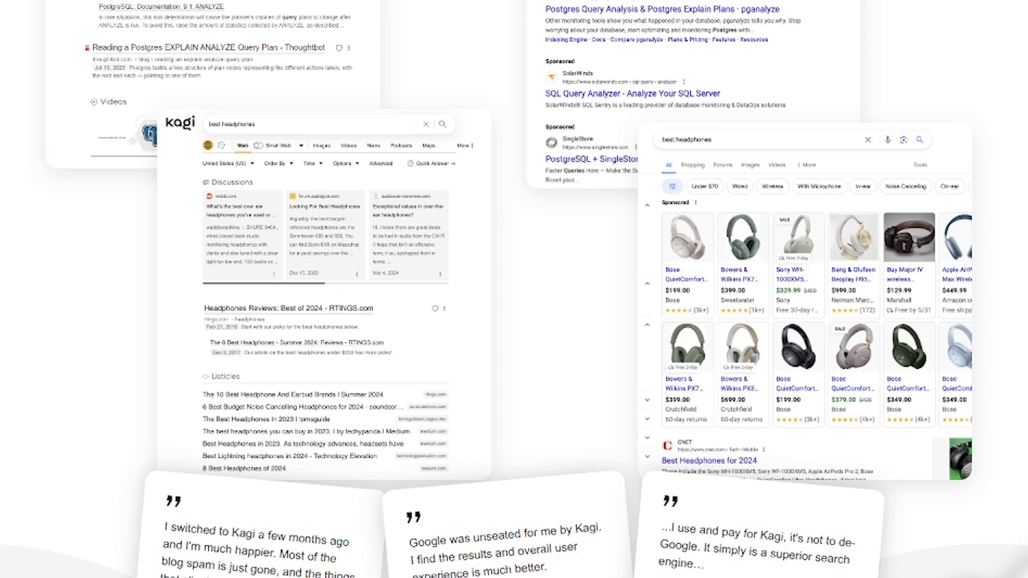
scroll("down", 3)
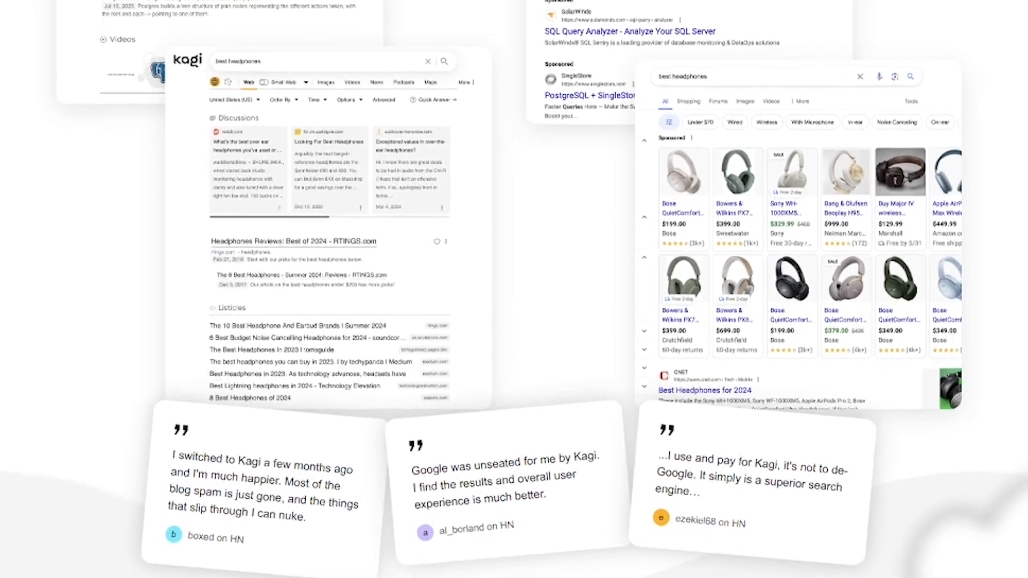
scroll("down", 3)
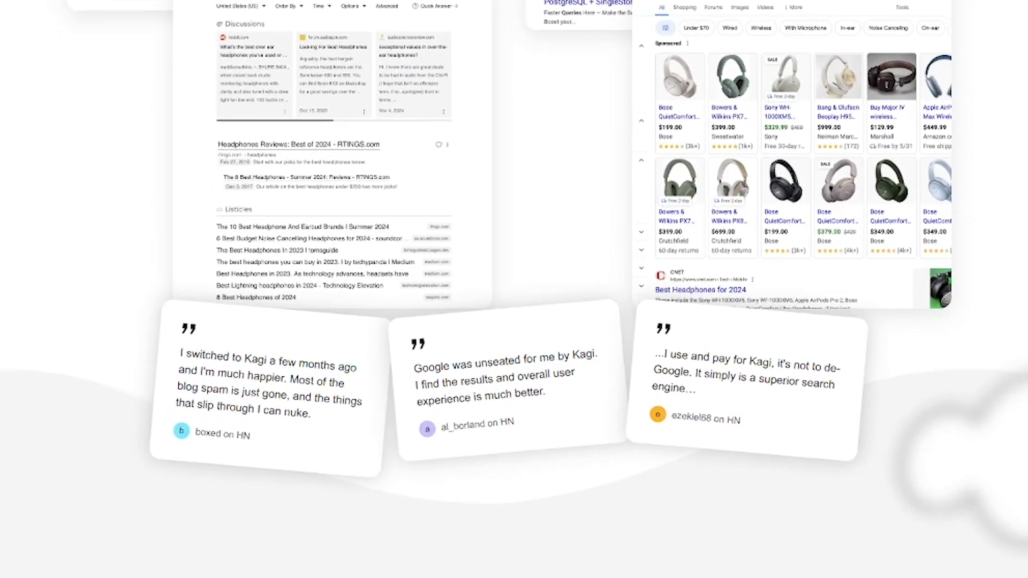
scroll("down", 3)
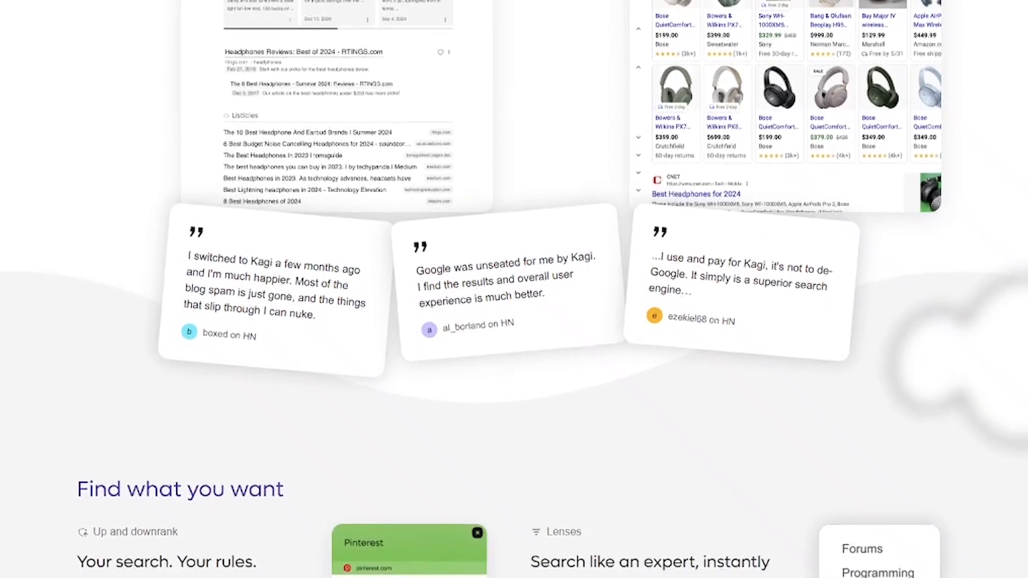
scroll("down", 3)
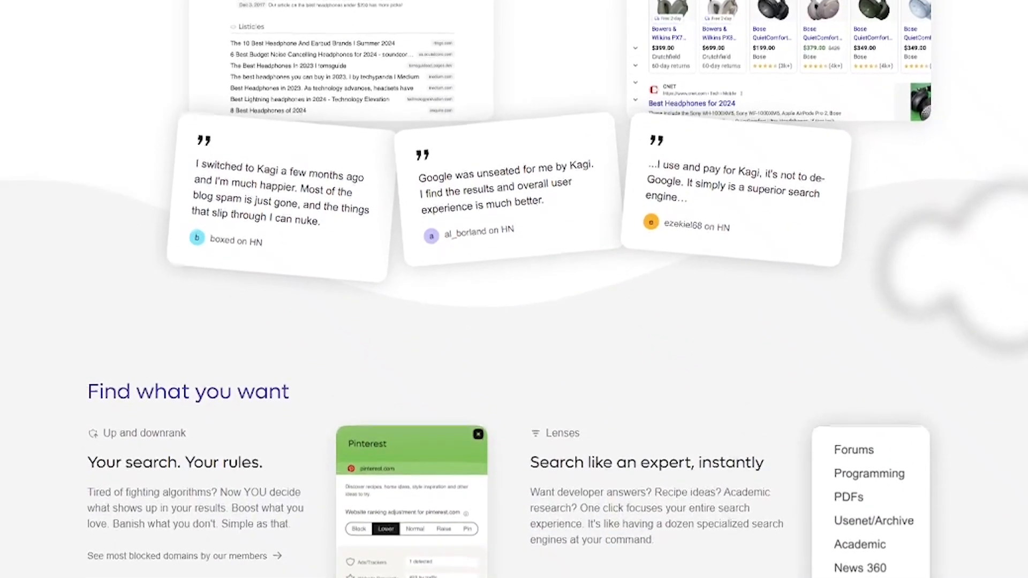
scroll("down", 3)
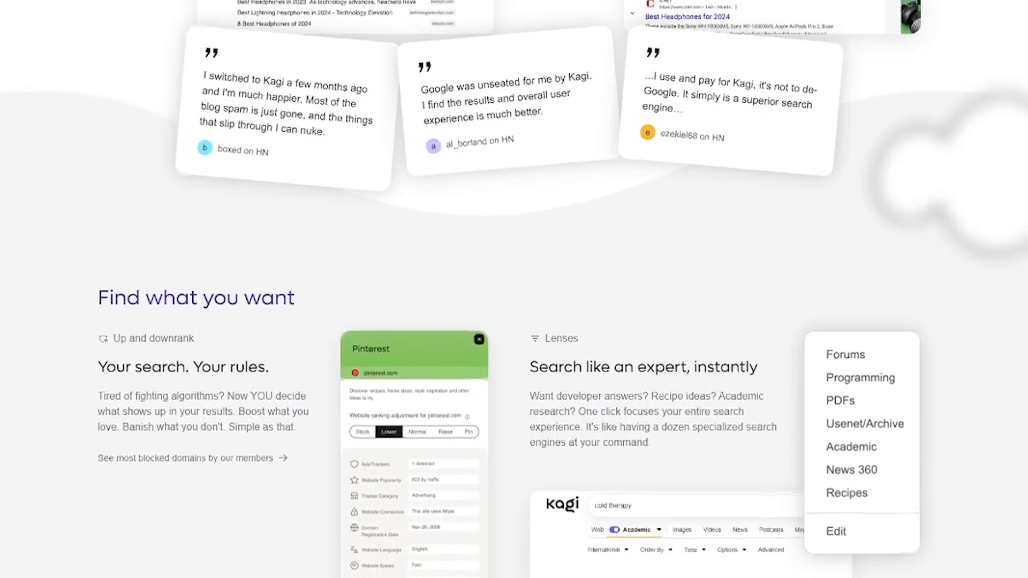
scroll("down", 3)
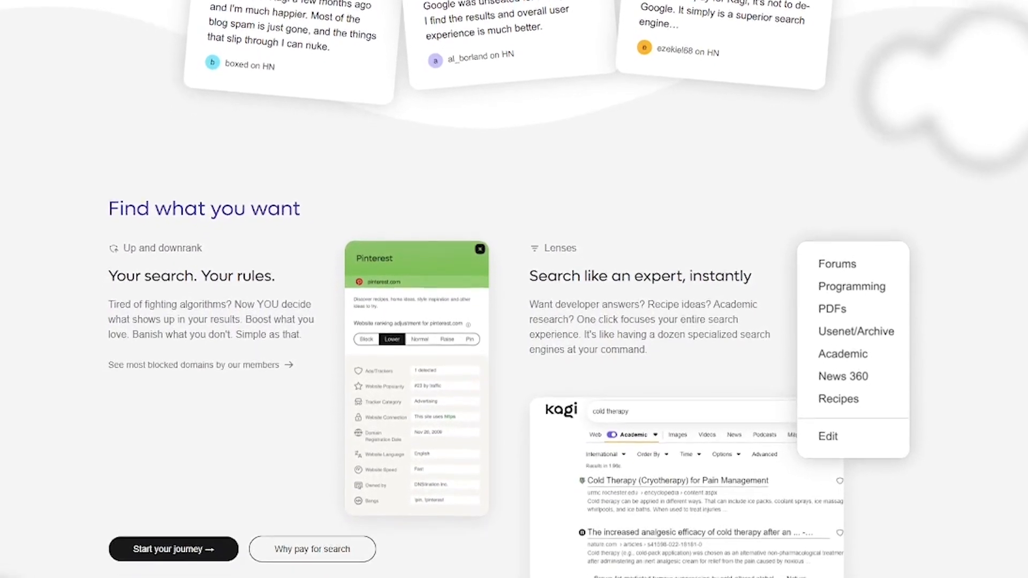
scroll("down", 3)
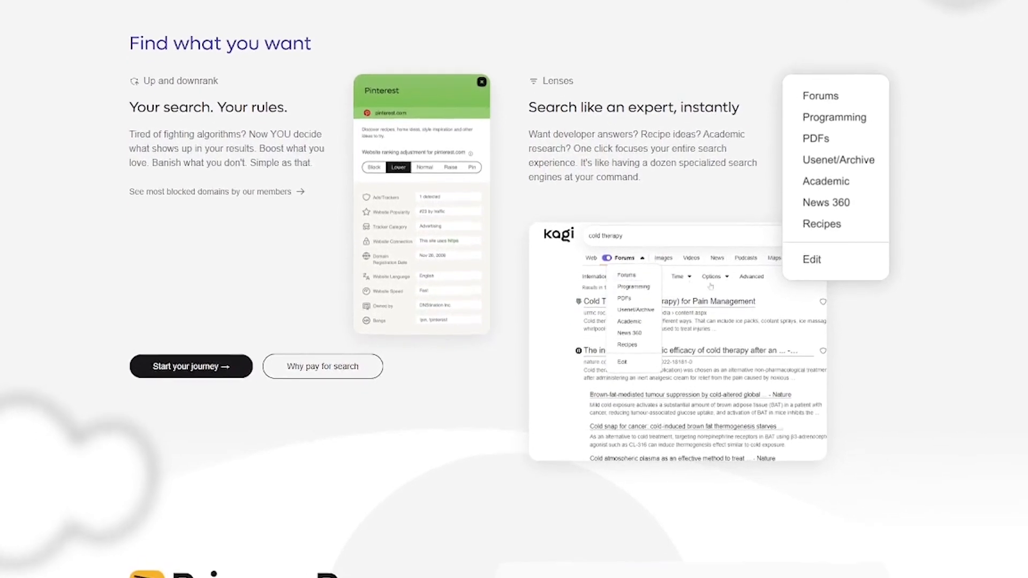
scroll("down", 3)
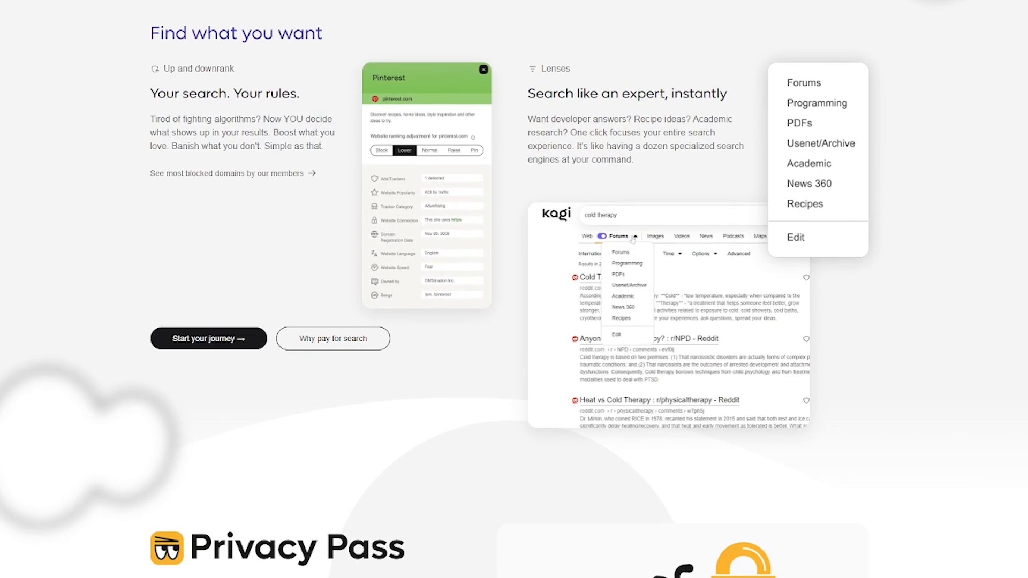
scroll("down", 3)
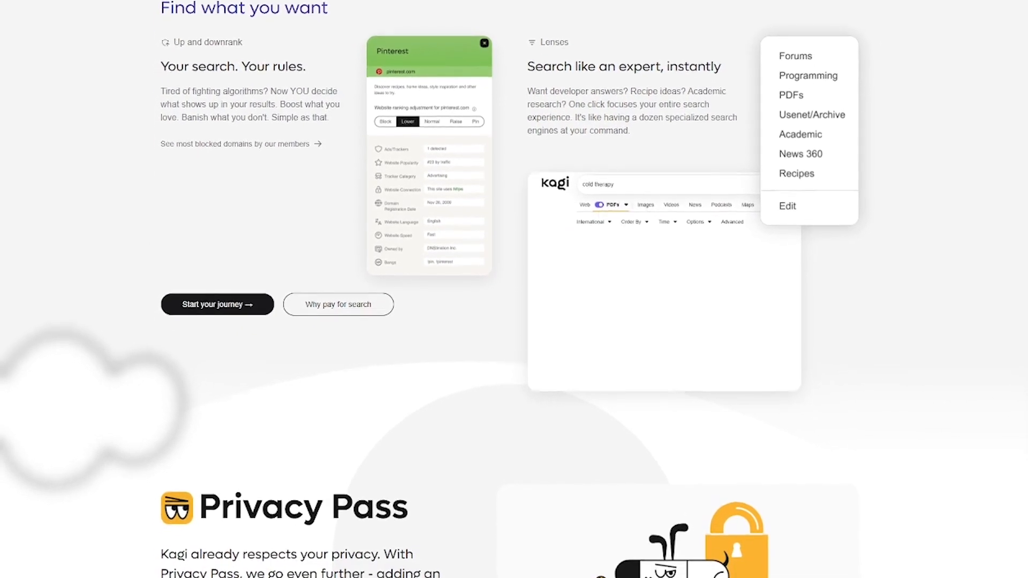
scroll("down", 3)
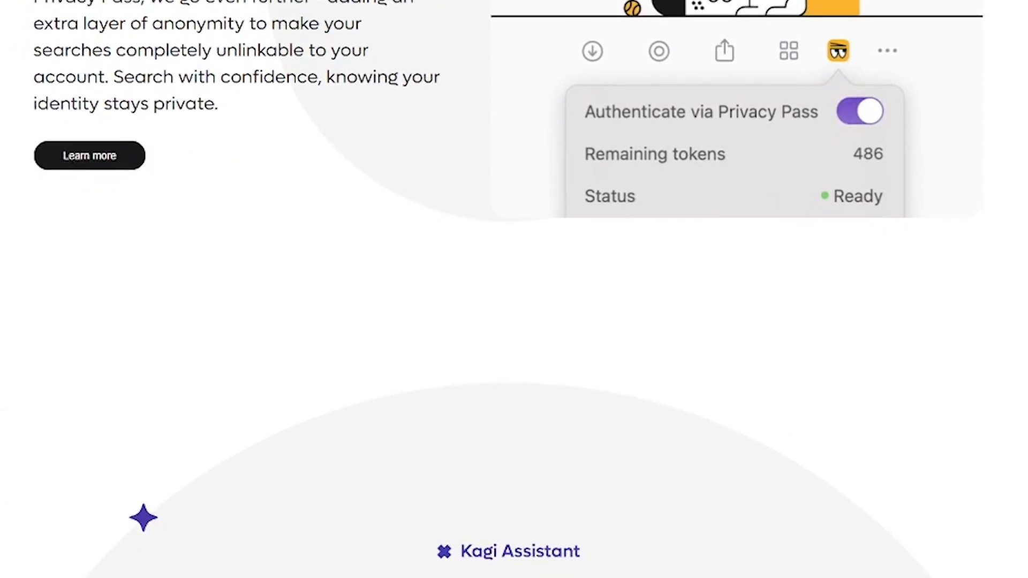
scroll("down", 3)
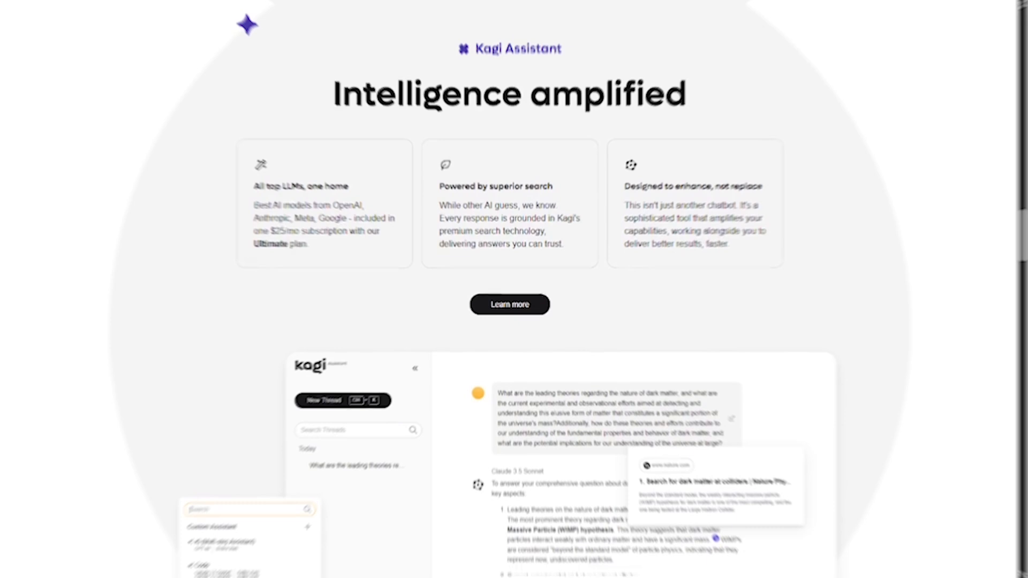
scroll("down", 3)
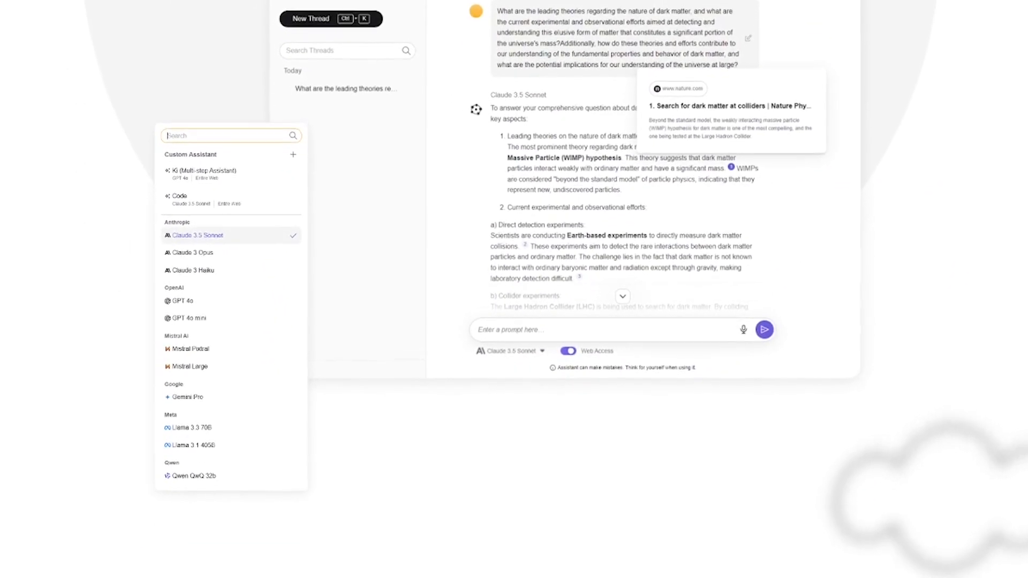
scroll("down", 3)
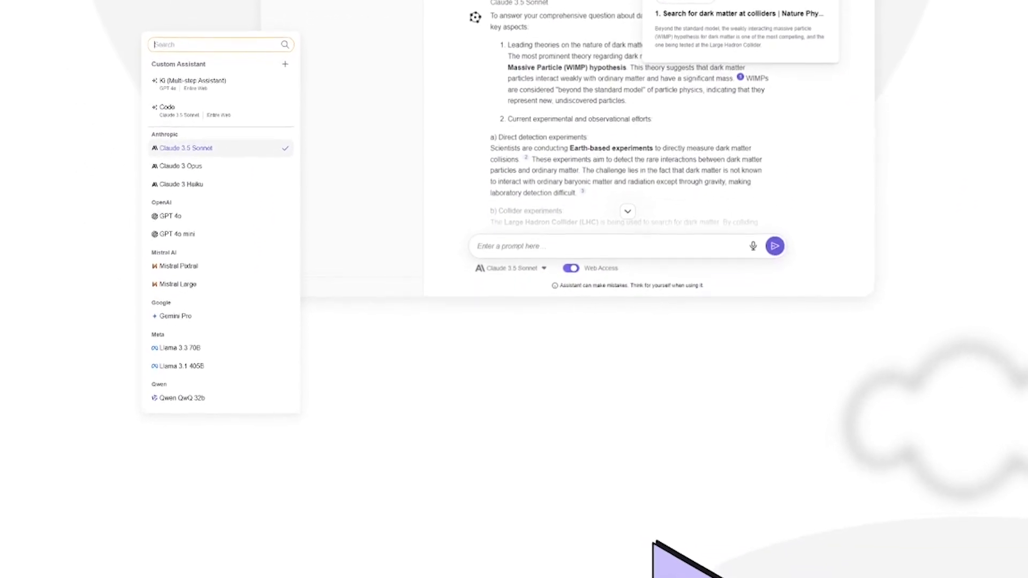
scroll("down", 3)
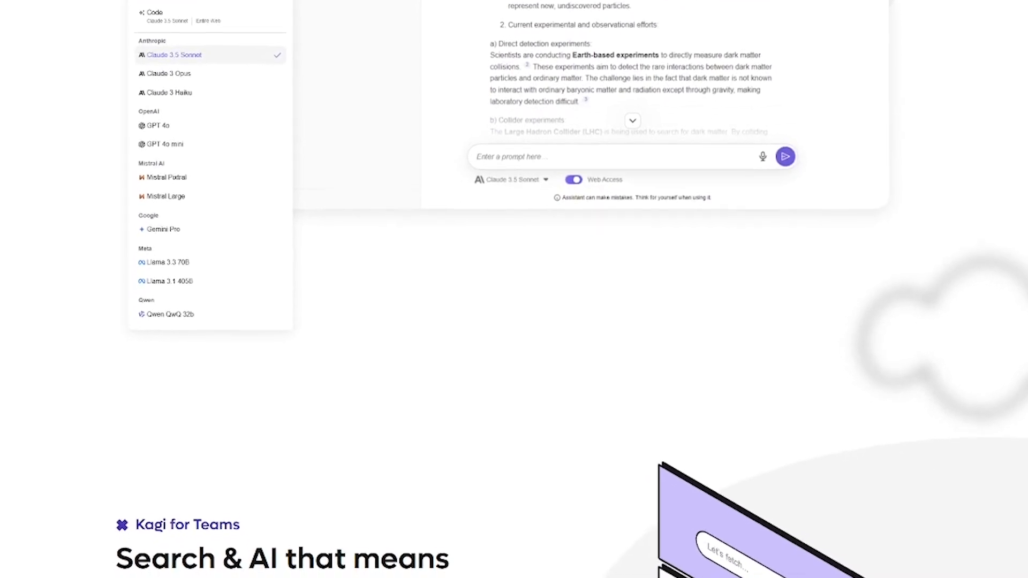
scroll("down", 3)
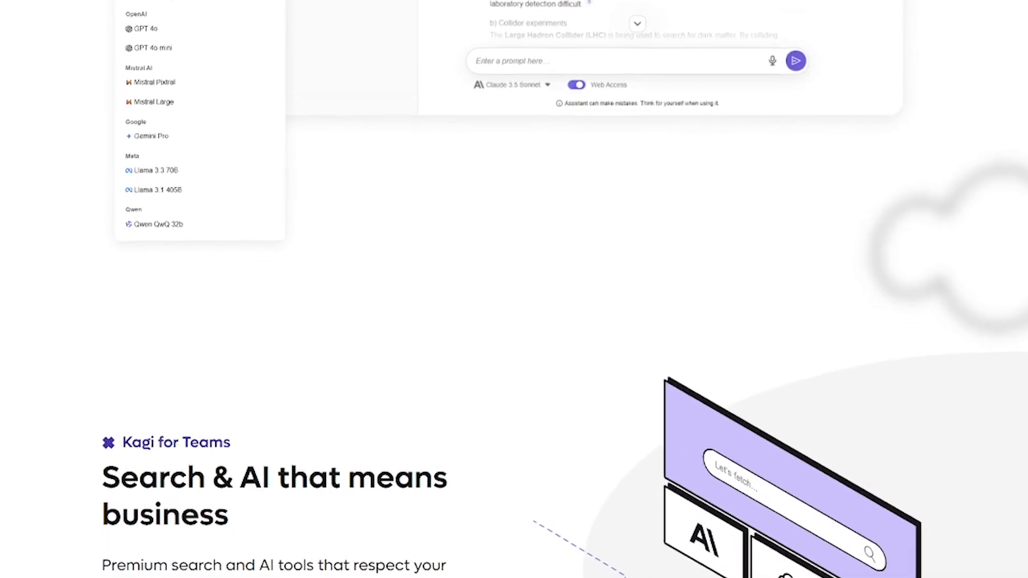
scroll("down", 3)
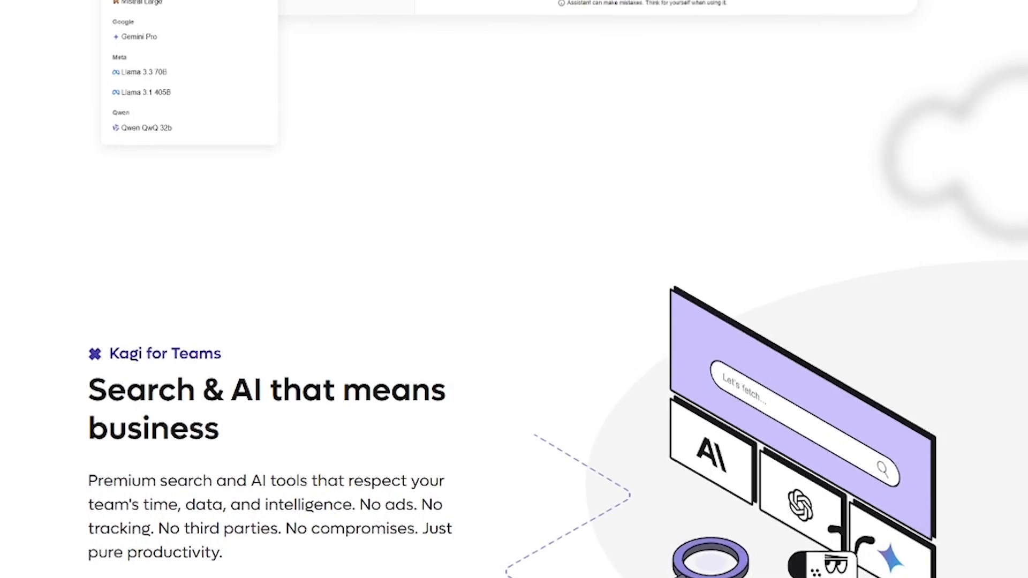
scroll("down", 3)
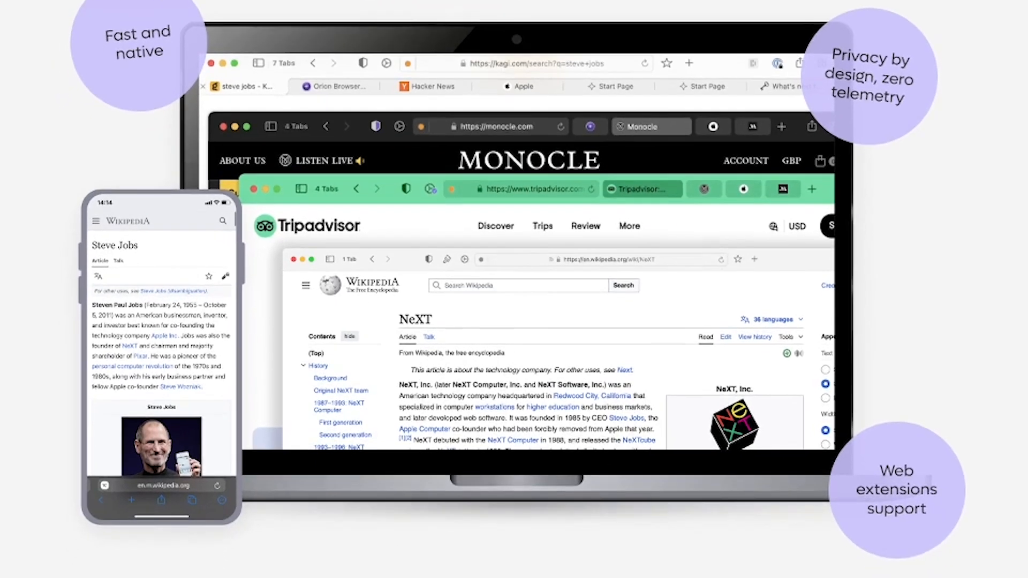
scroll("down", 3)
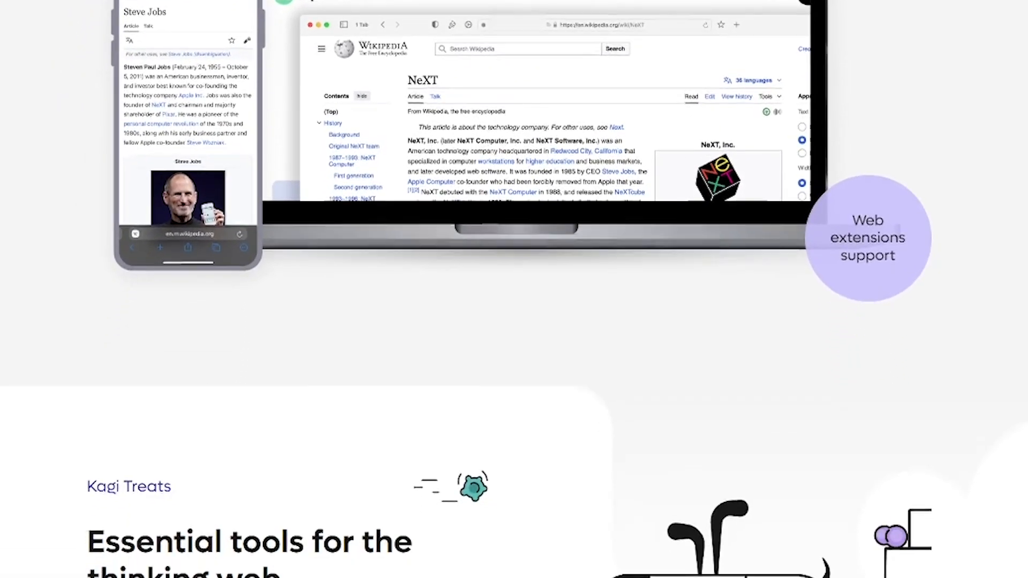
scroll("down", 3)
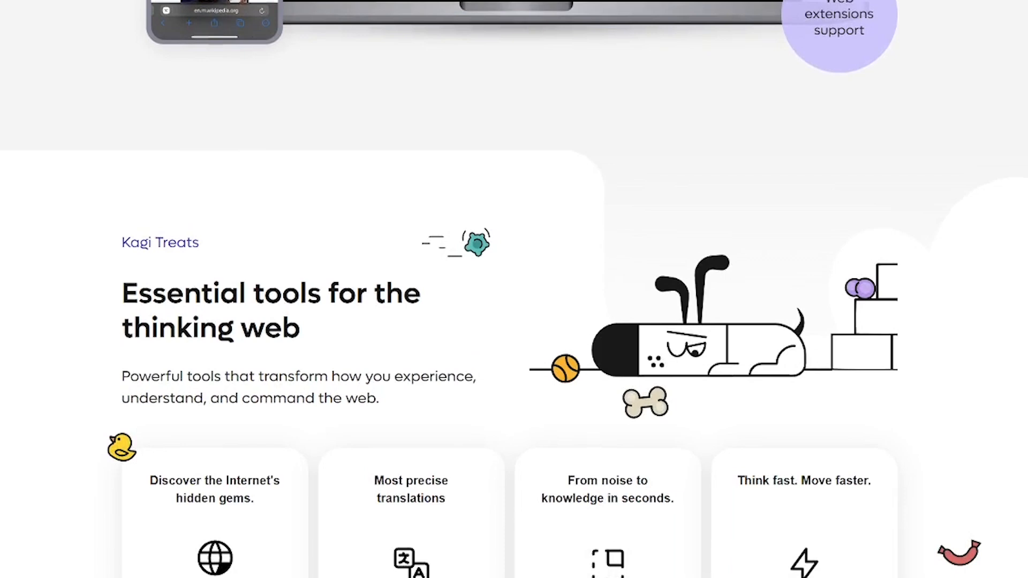
scroll("down", 3)
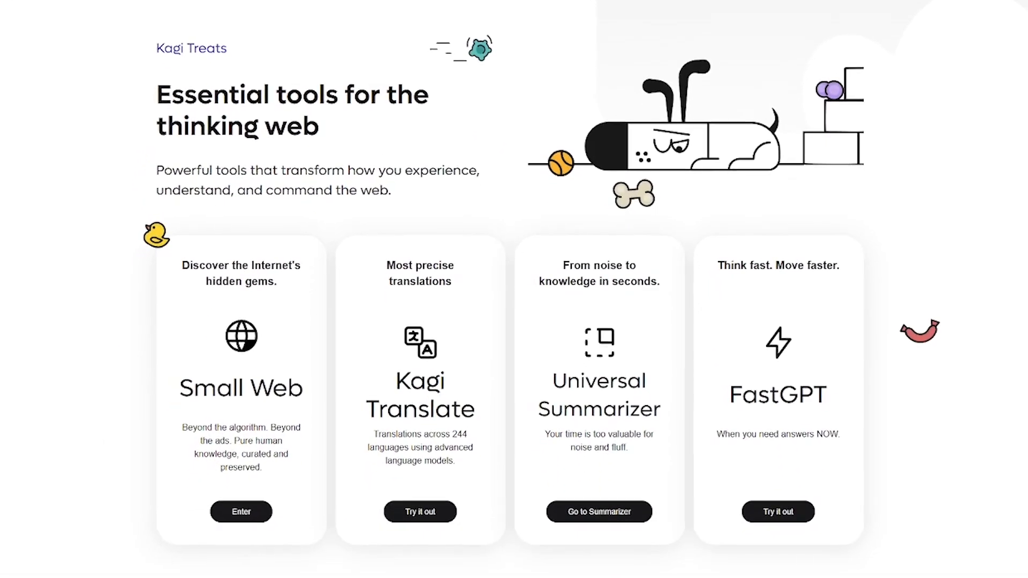